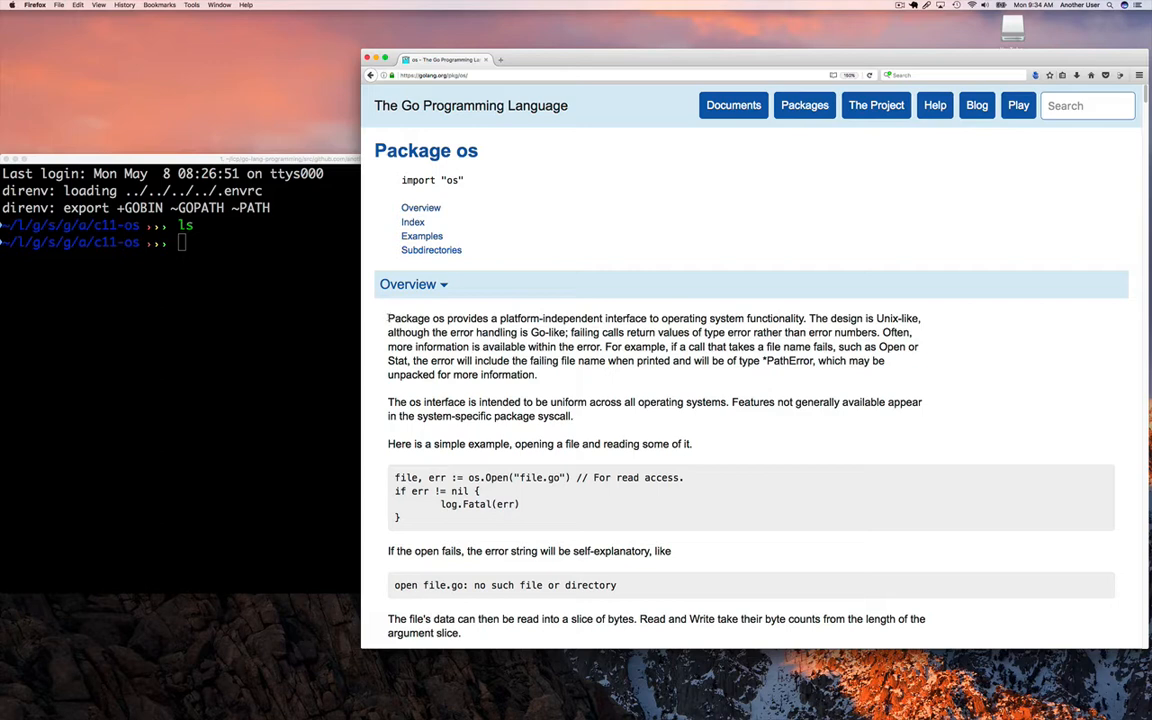
# Highlight the package overview sentences about a uniform interface in the docs.
pyautogui.doubleClick(408, 318)
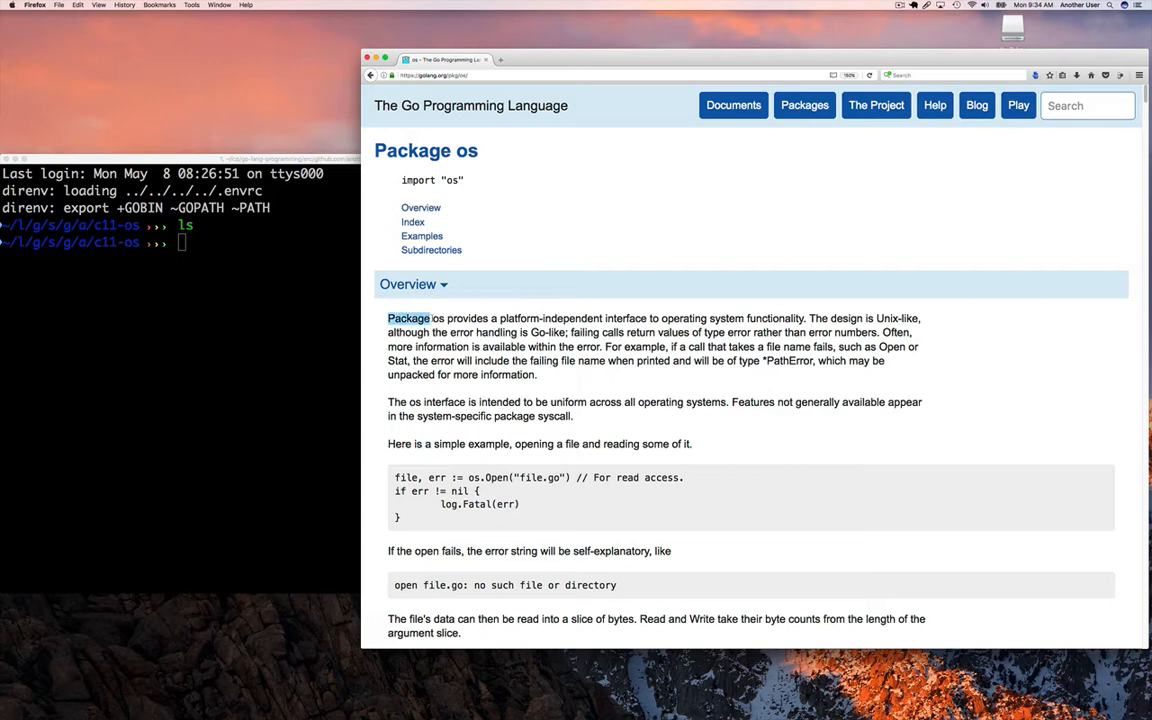
pyautogui.moveTo(388, 318); pyautogui.dragTo(648, 318)
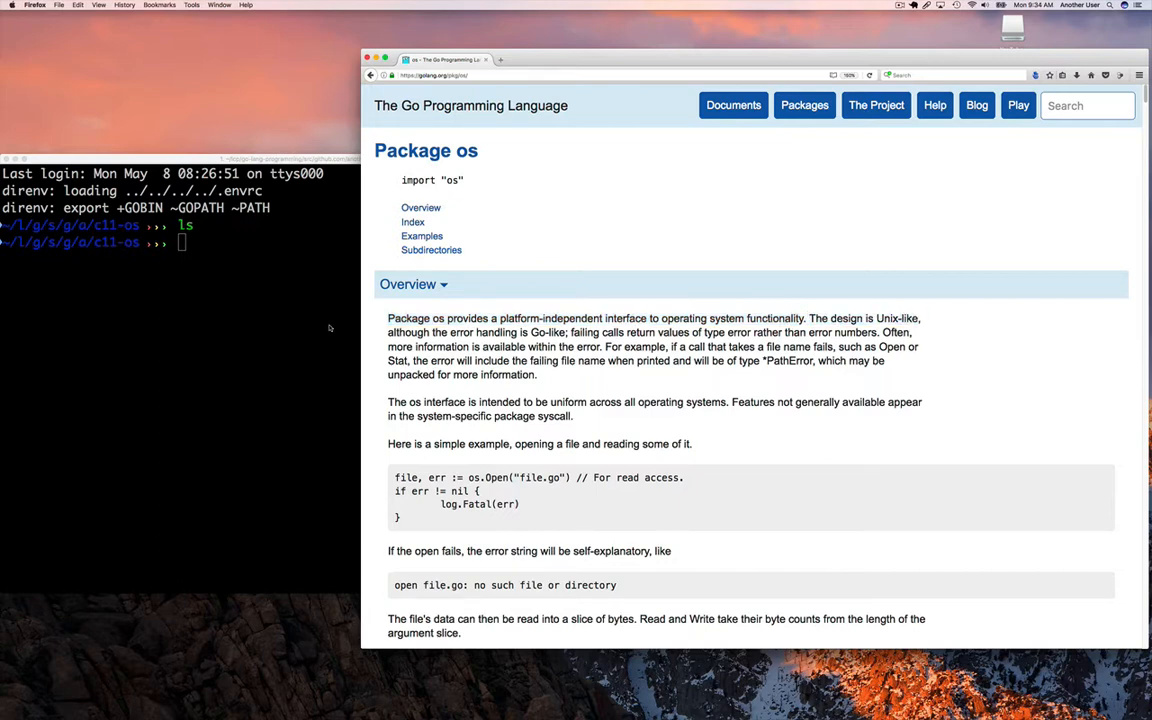
pyautogui.moveTo(388, 332); pyautogui.dragTo(520, 332)
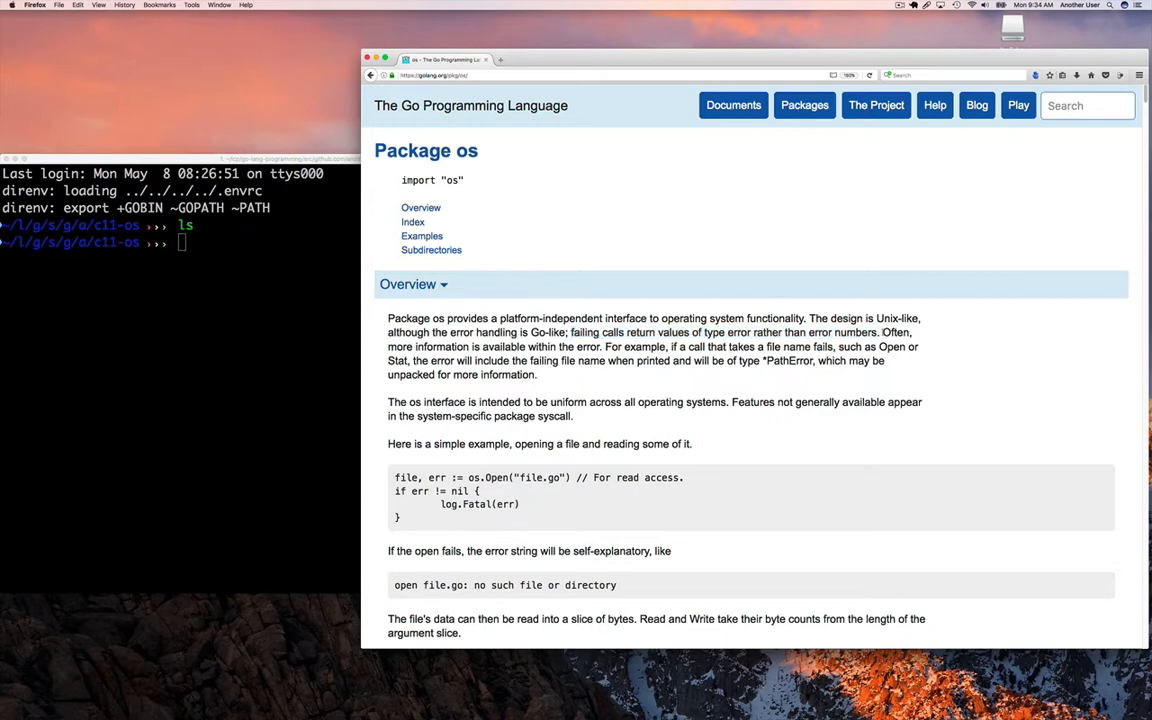
pyautogui.moveTo(884, 332); pyautogui.dragTo(600, 346)
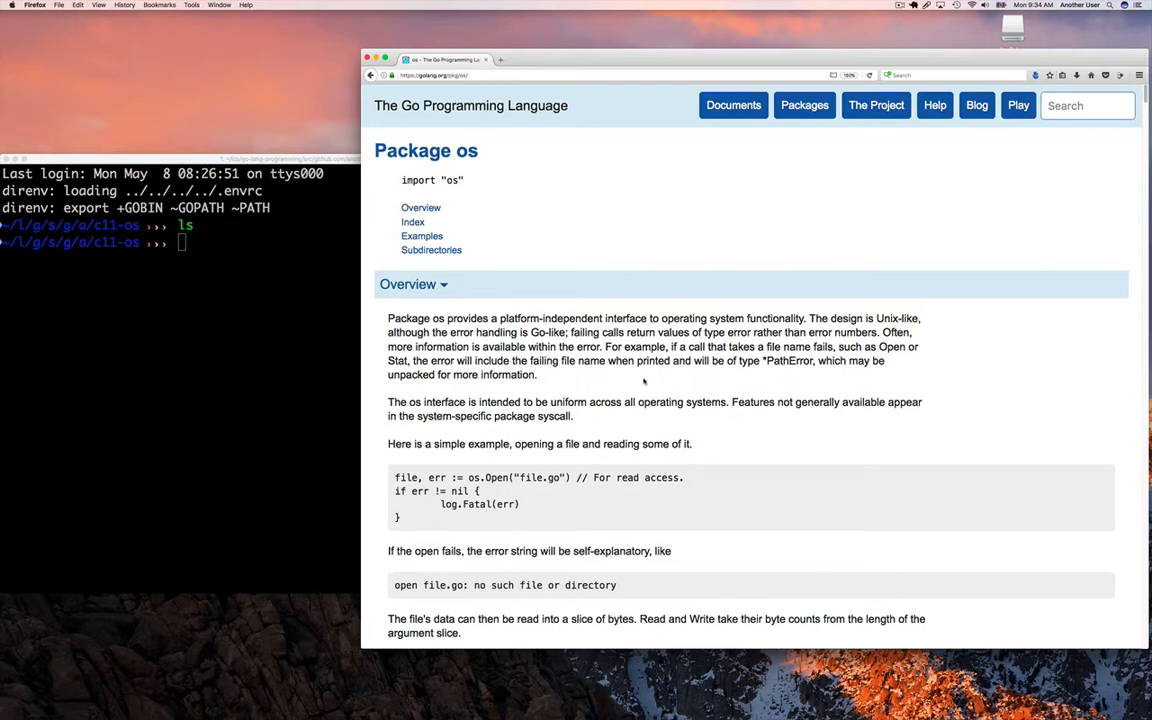
pyautogui.moveTo(388, 406)
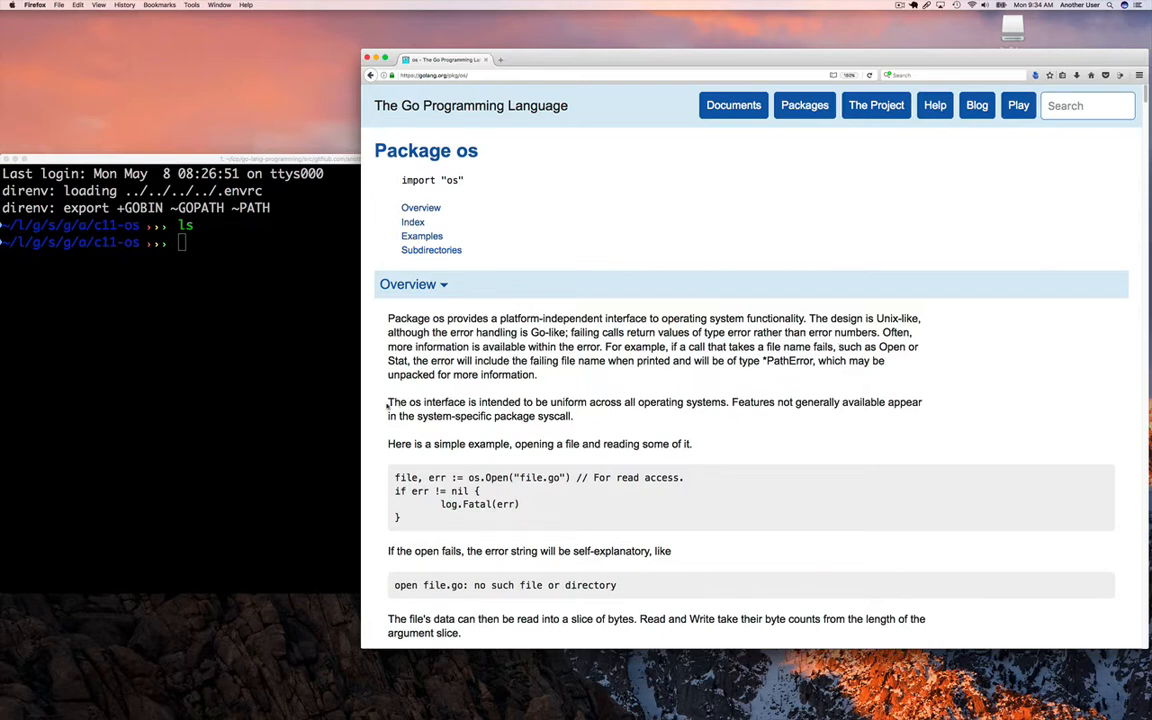
pyautogui.moveTo(388, 400); pyautogui.dragTo(510, 400)
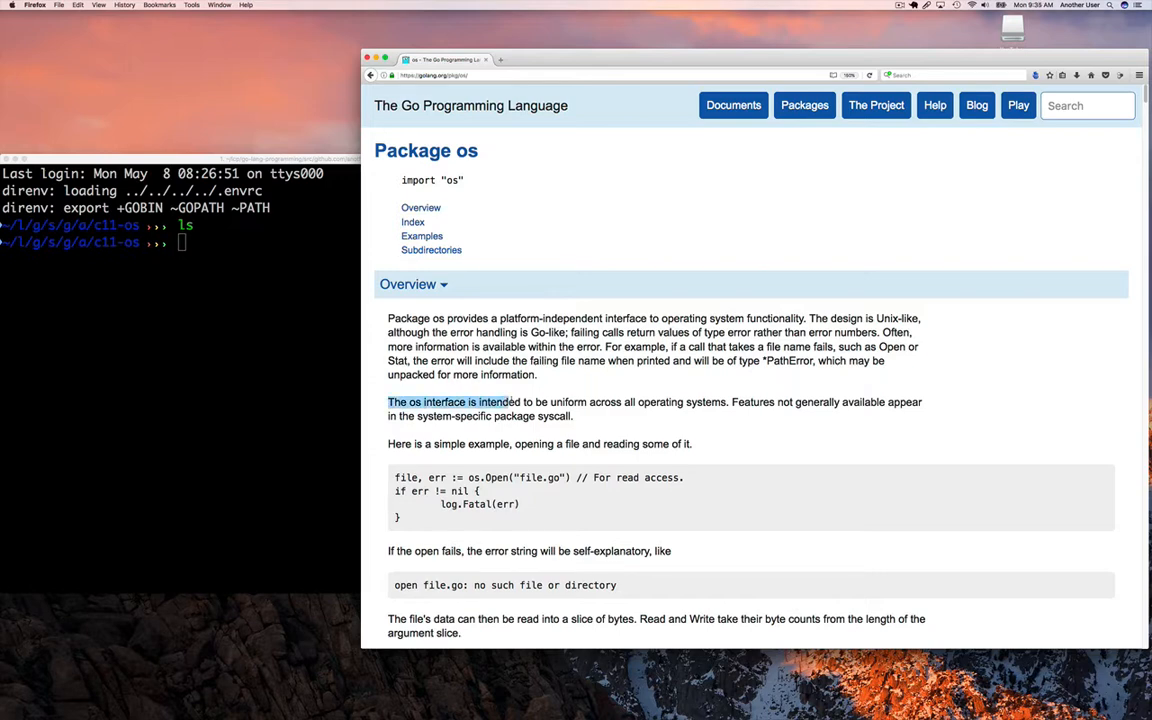
pyautogui.moveTo(510, 402); pyautogui.dragTo(622, 402)
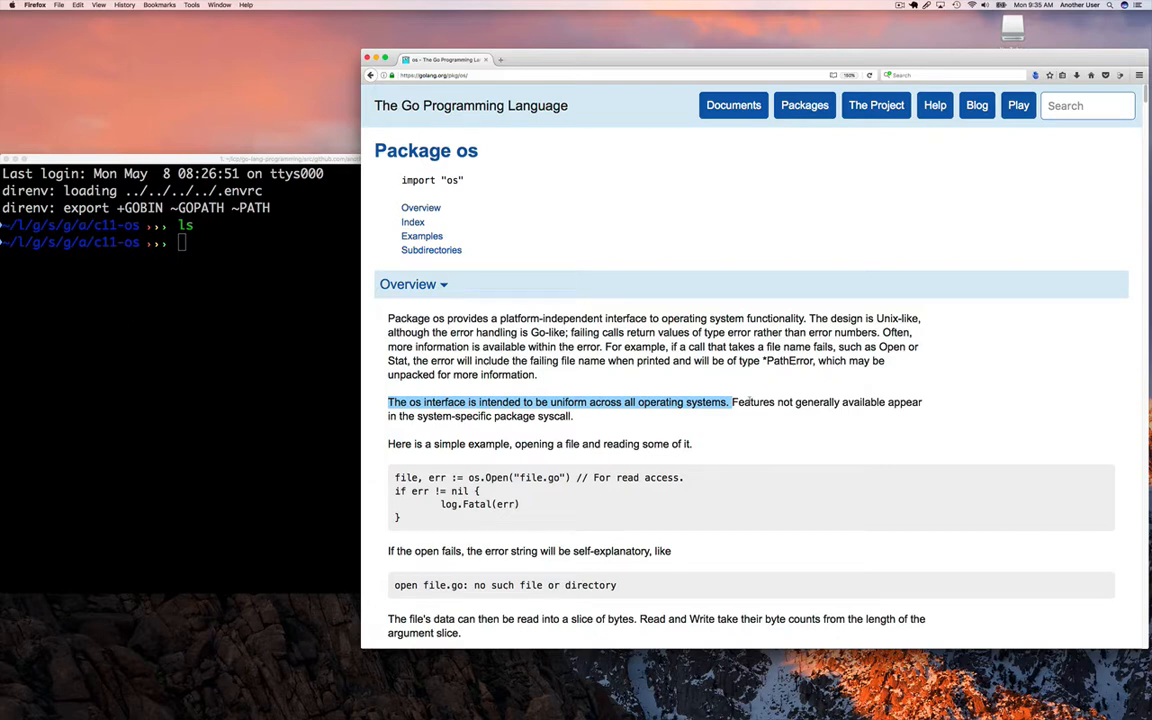
# Copy the c10 io package folder and reword the Println message to 'Using os.' / 'Creating'.
pyautogui.write('cp -r ../c10-io.package/c10s')
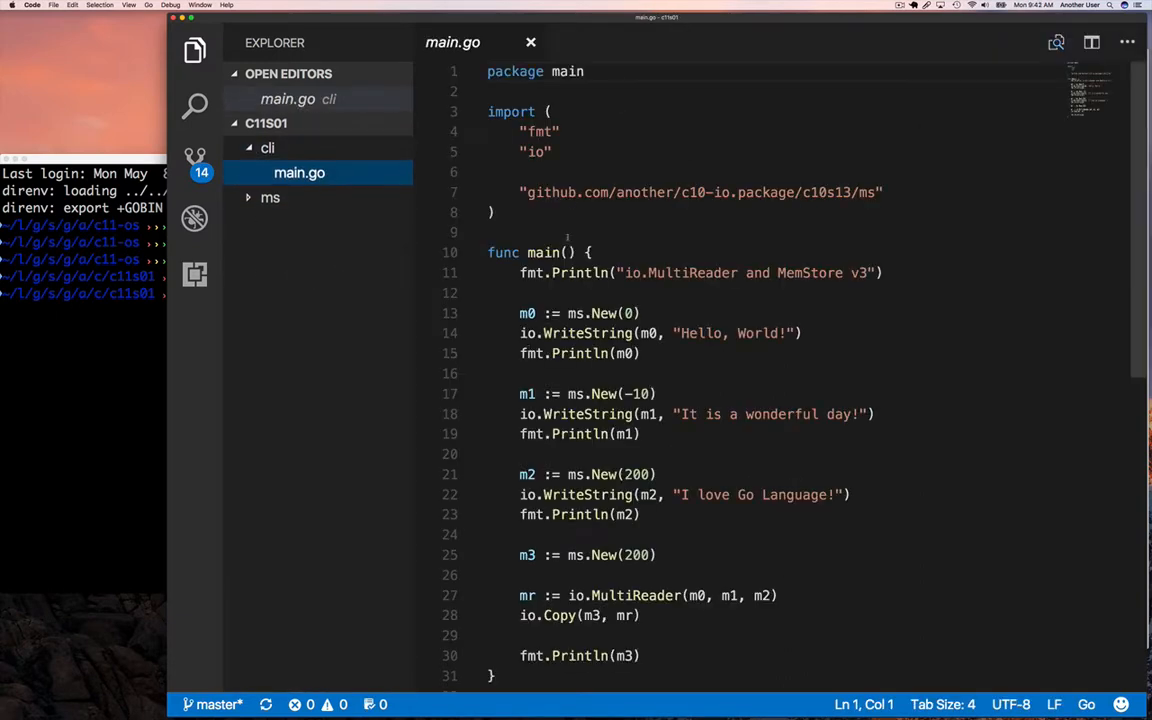
pyautogui.moveTo(624, 272); pyautogui.dragTo(868, 272)
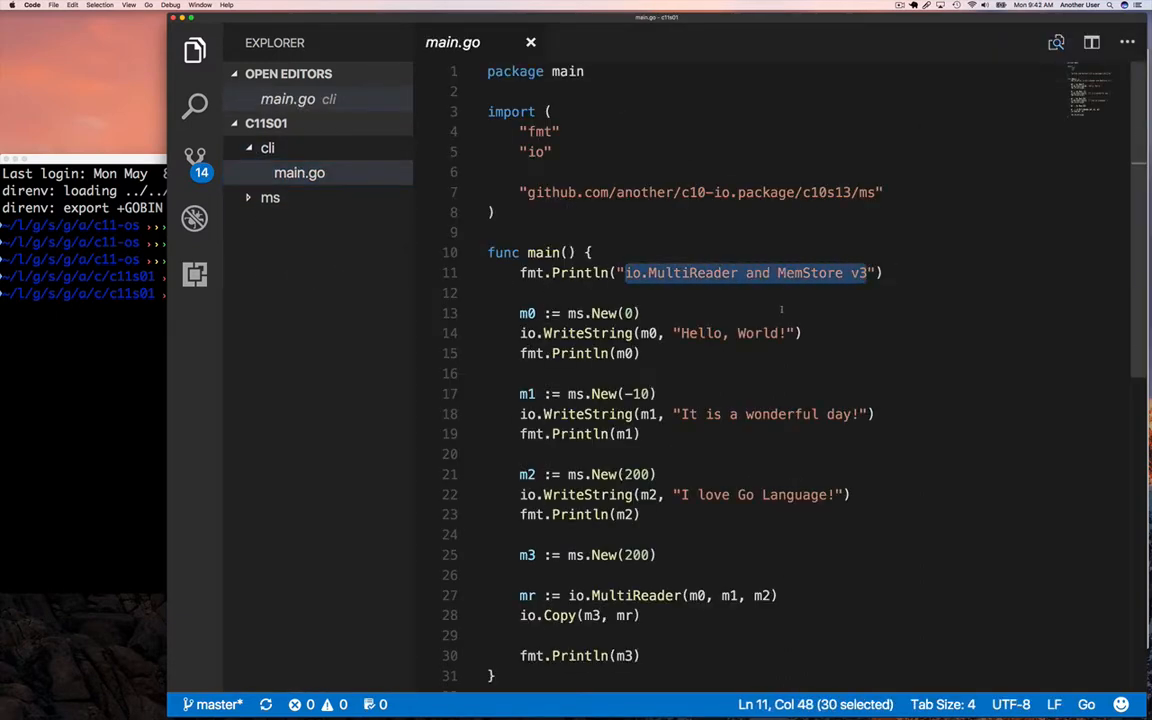
pyautogui.write('Using os.Create()")')
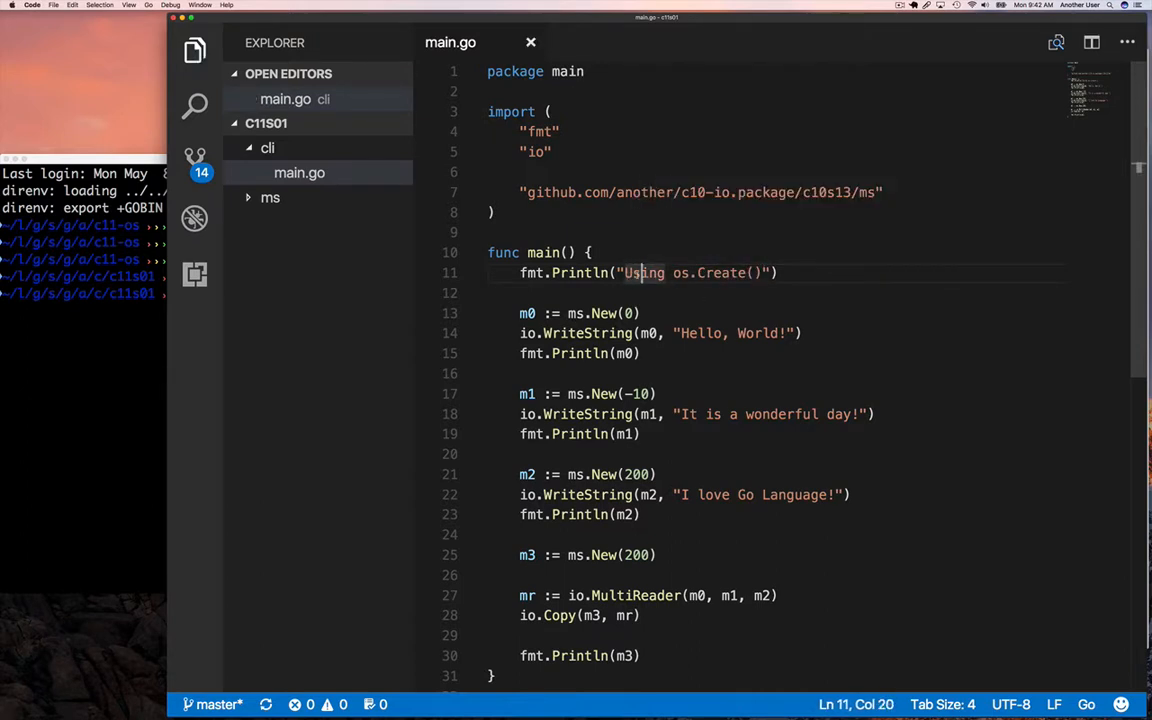
pyautogui.write('Creating')
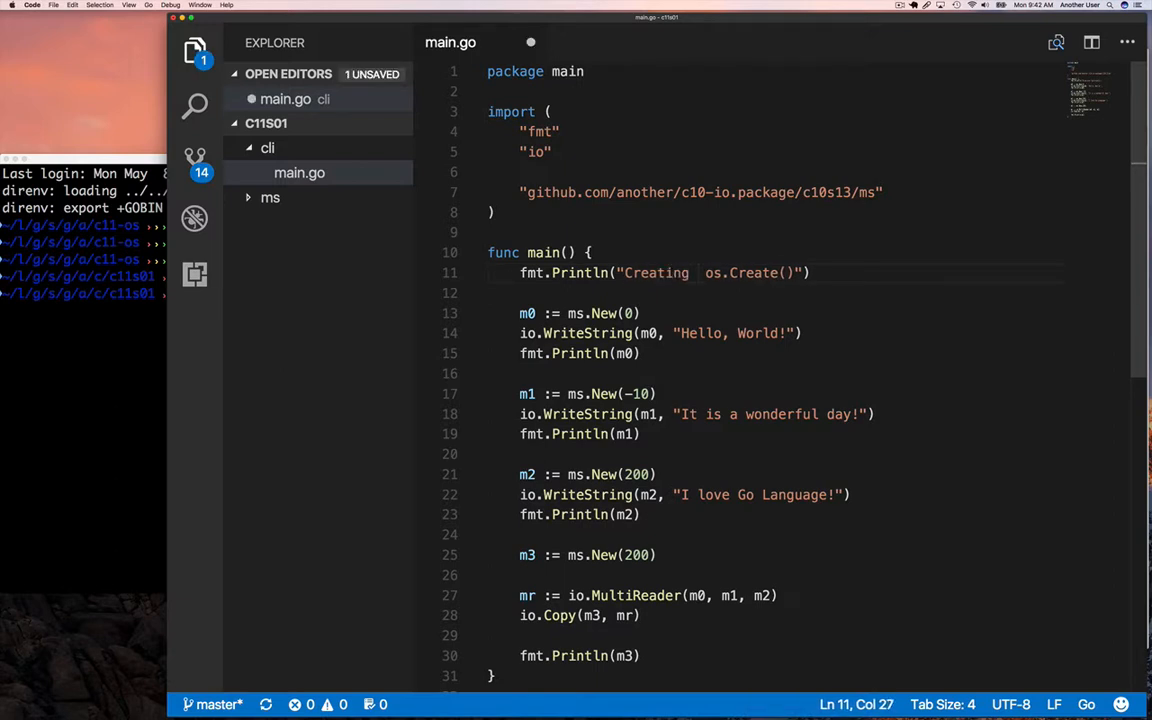
# Replace New with os.Create("data.txt") and select m0 to rename it via Find.
pyautogui.doubleClick(604, 312)
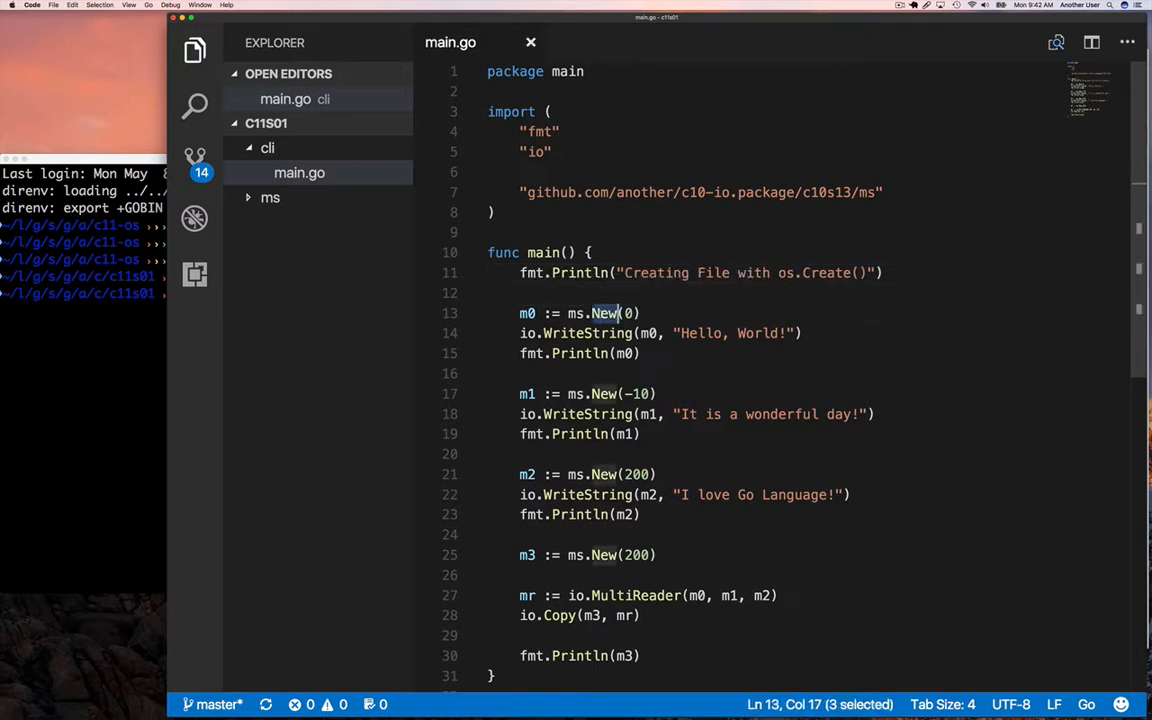
pyautogui.write('Create')
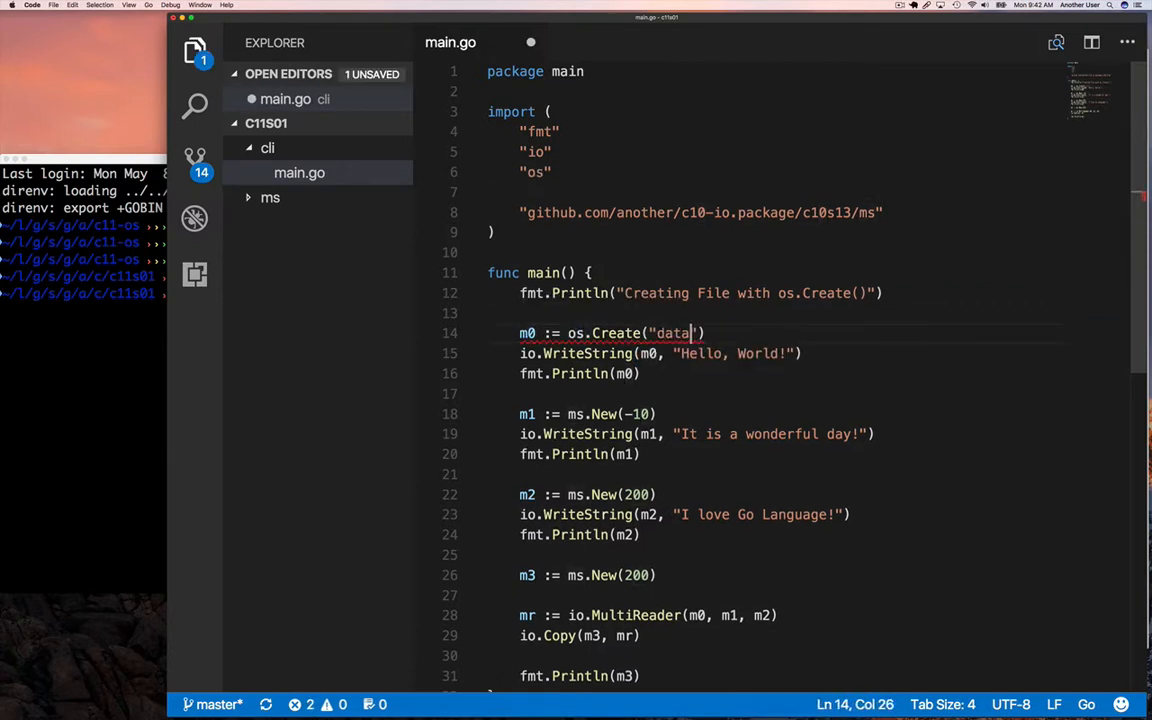
pyautogui.write('.txt')
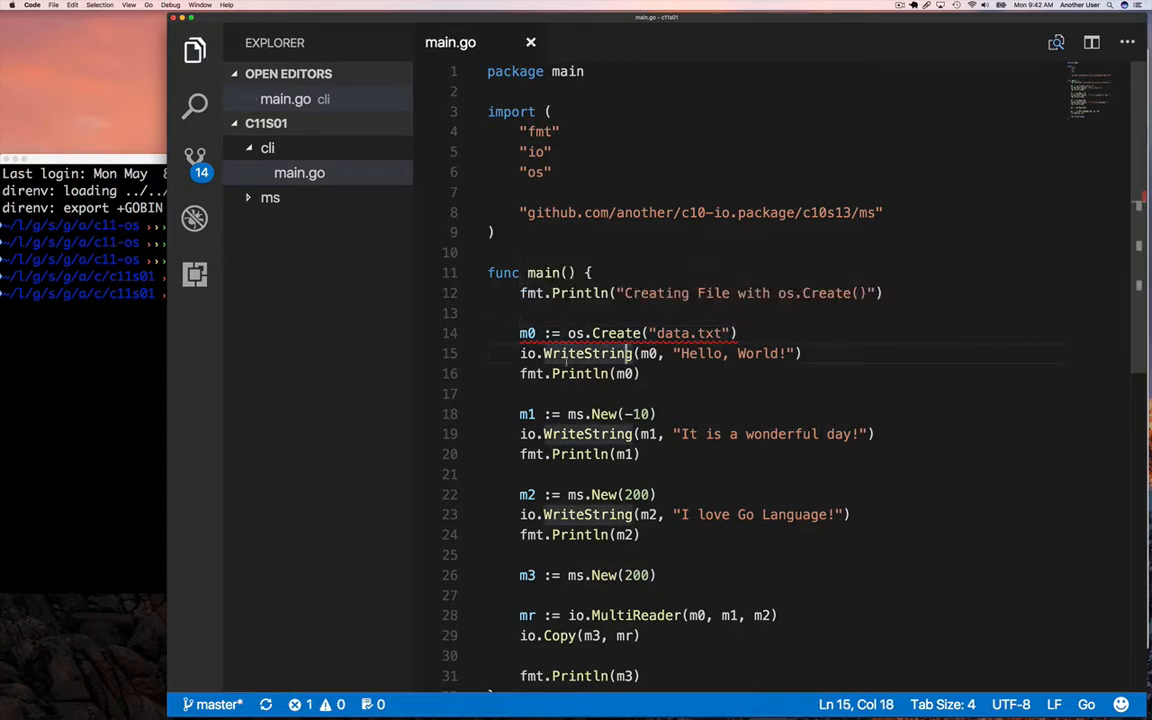
pyautogui.doubleClick(526, 332)
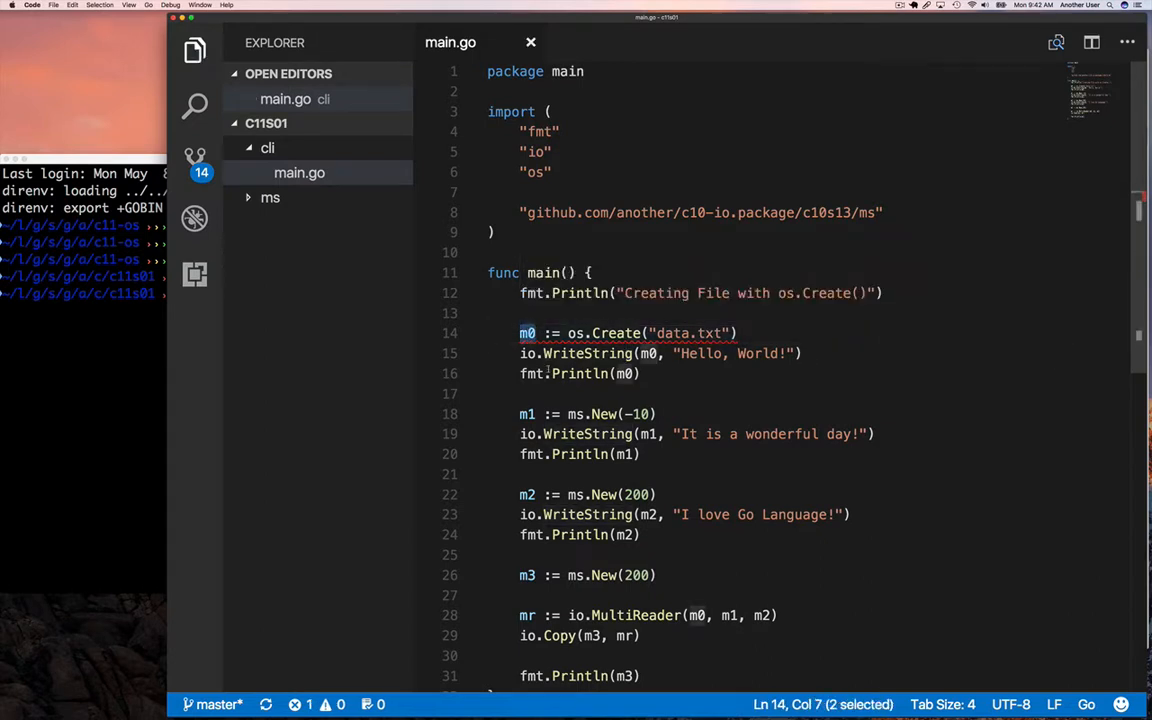
pyautogui.press('cmd+f')
pyautogui.write('f')
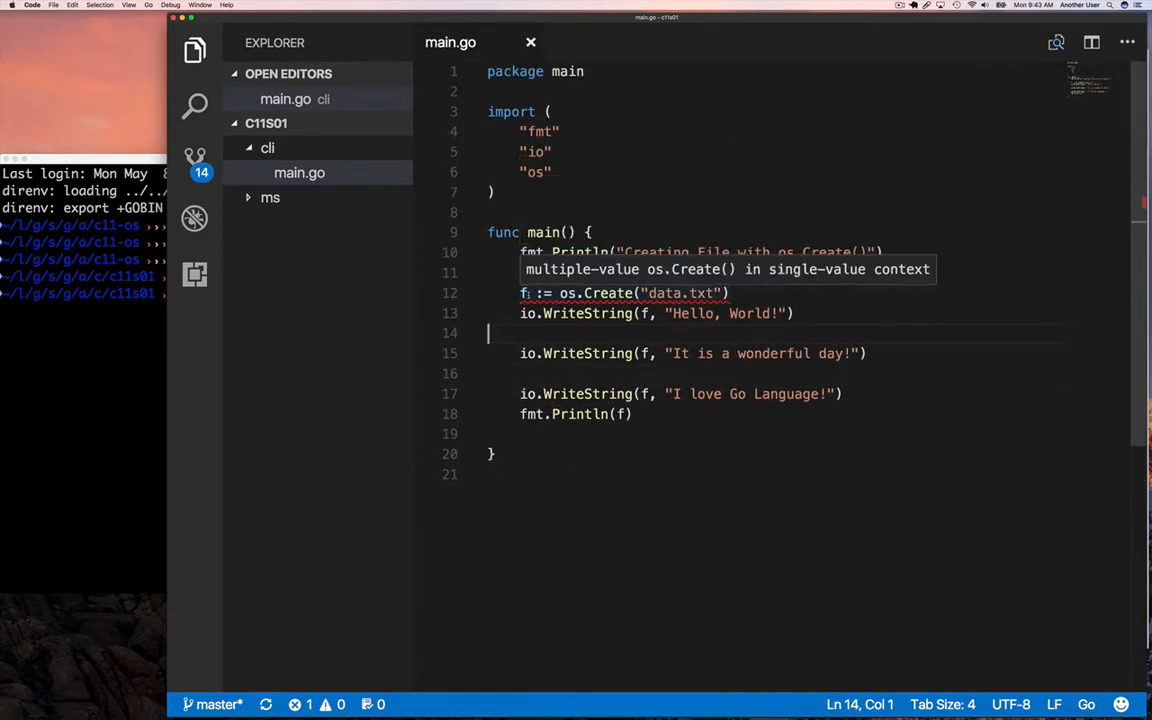
# Capture err from os.Create and bail out with log.Fatalln(err) when nil != err.
pyautogui.write(', err')
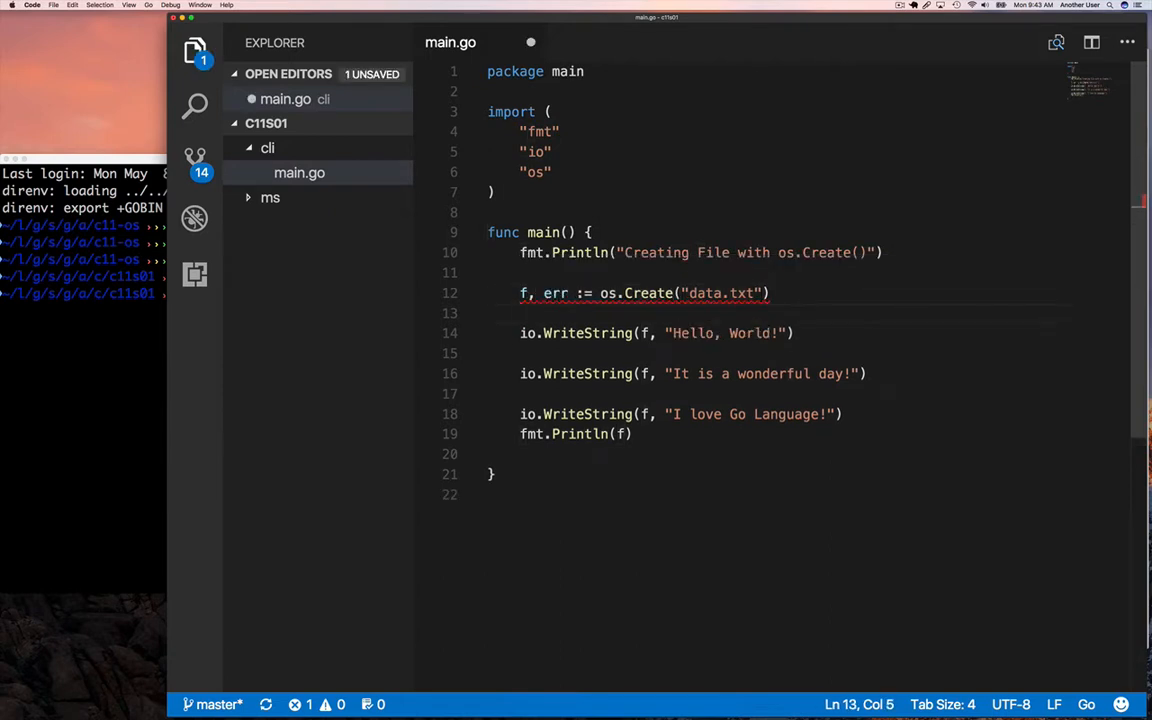
pyautogui.write('if nil != err {')
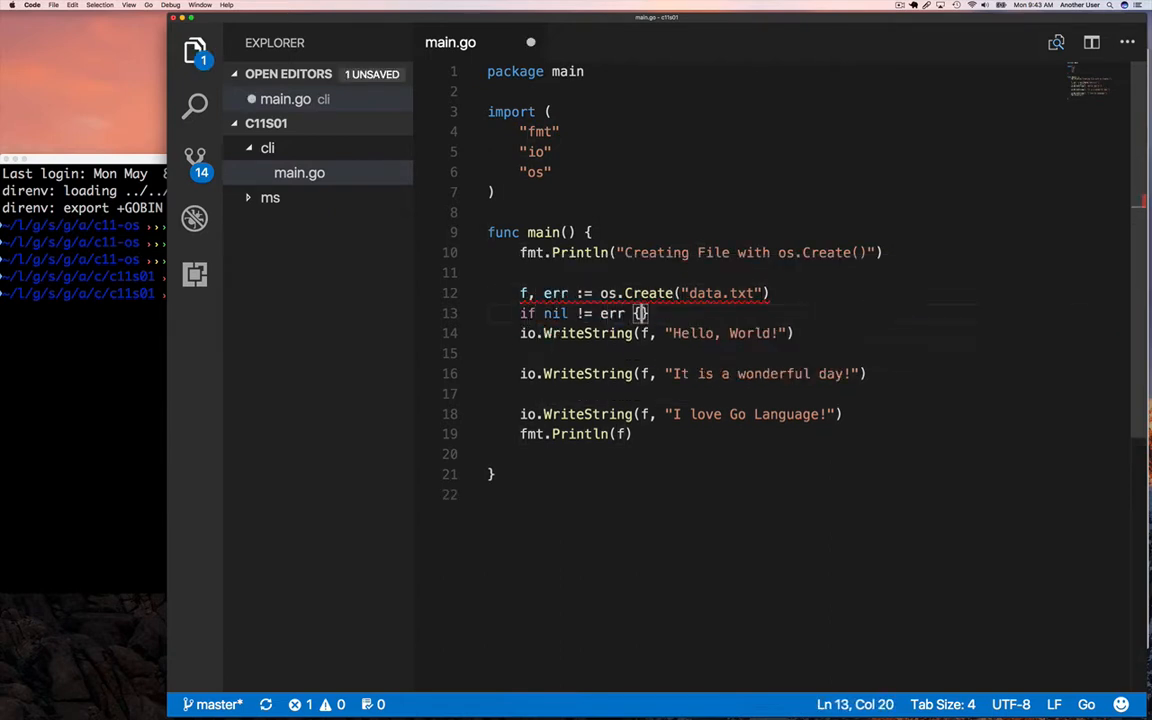
pyautogui.write('log.Fatalln(')
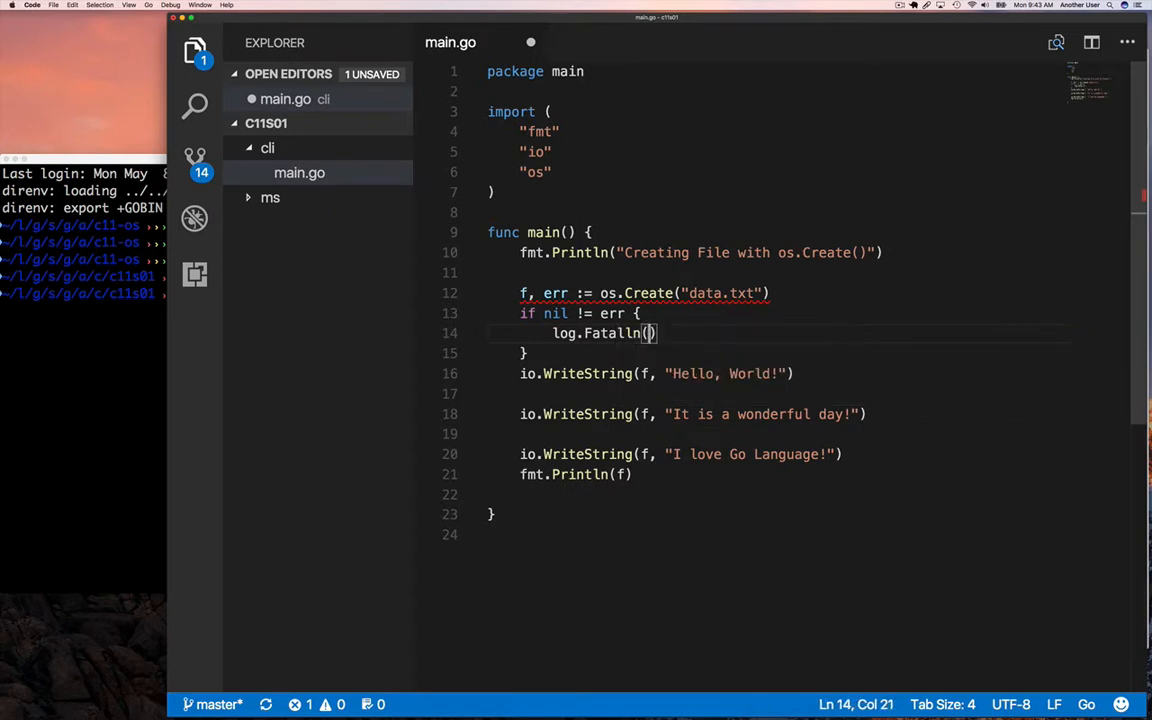
pyautogui.write('err')
pyautogui.write('f.Close()')
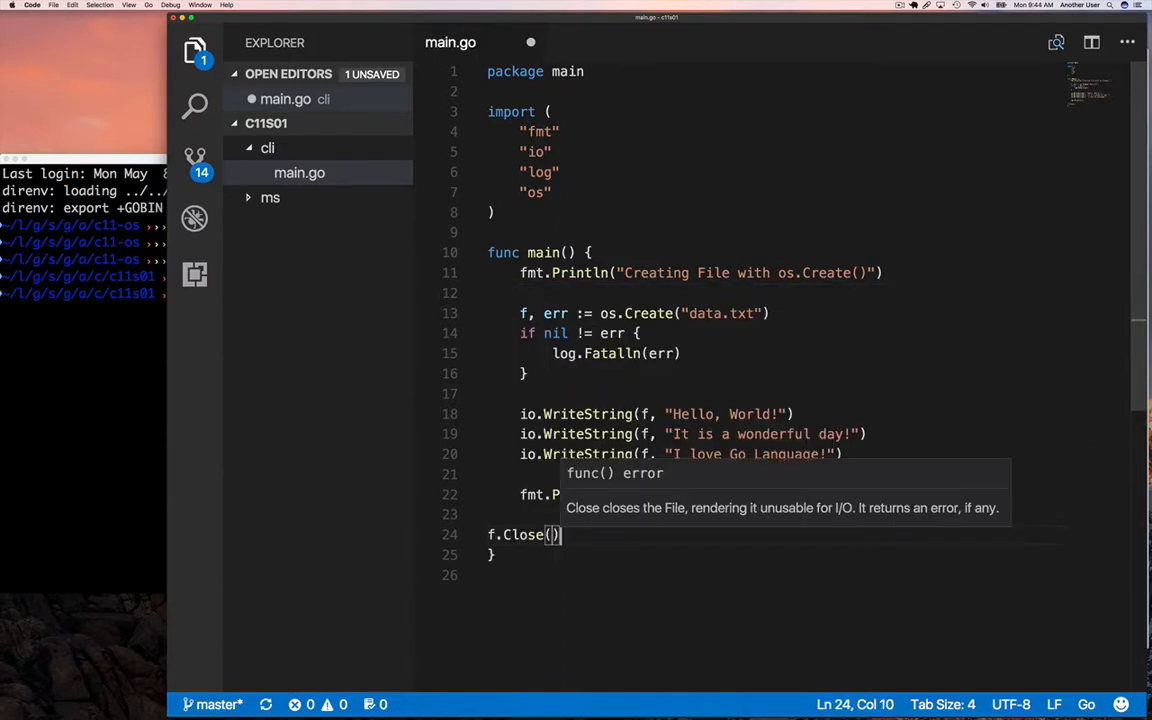
pyautogui.rightClick(300, 172)
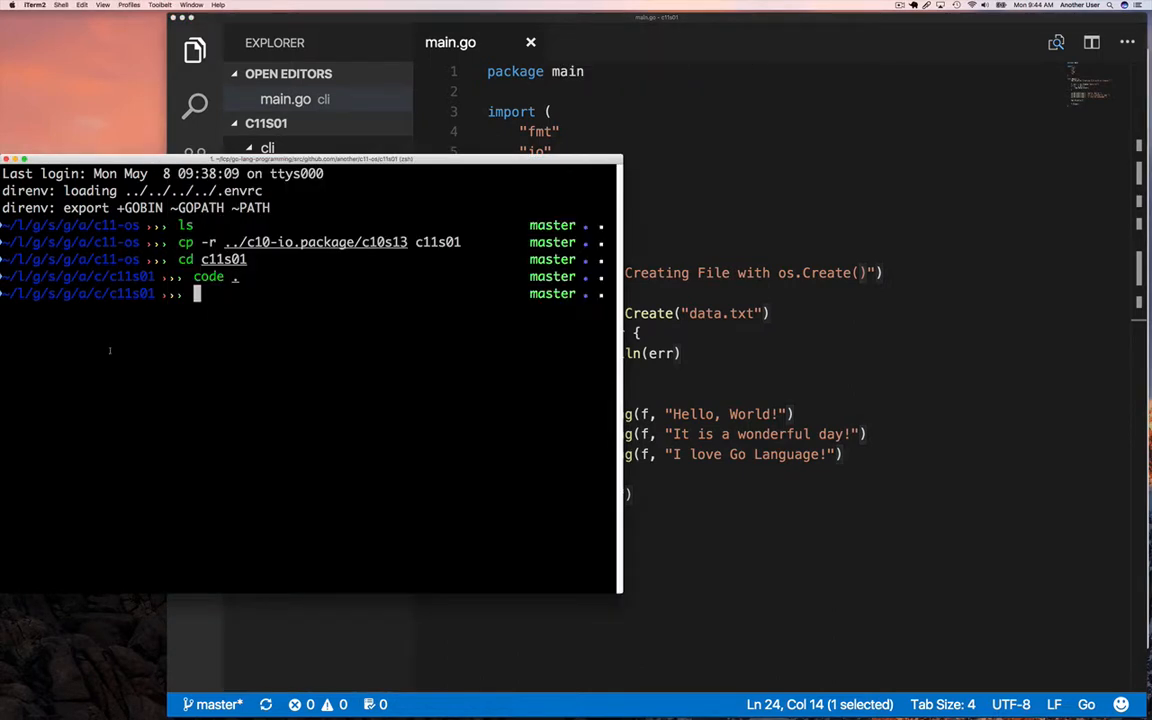
# Run main.go in the cli folder with go run.
pyautogui.write('go r')
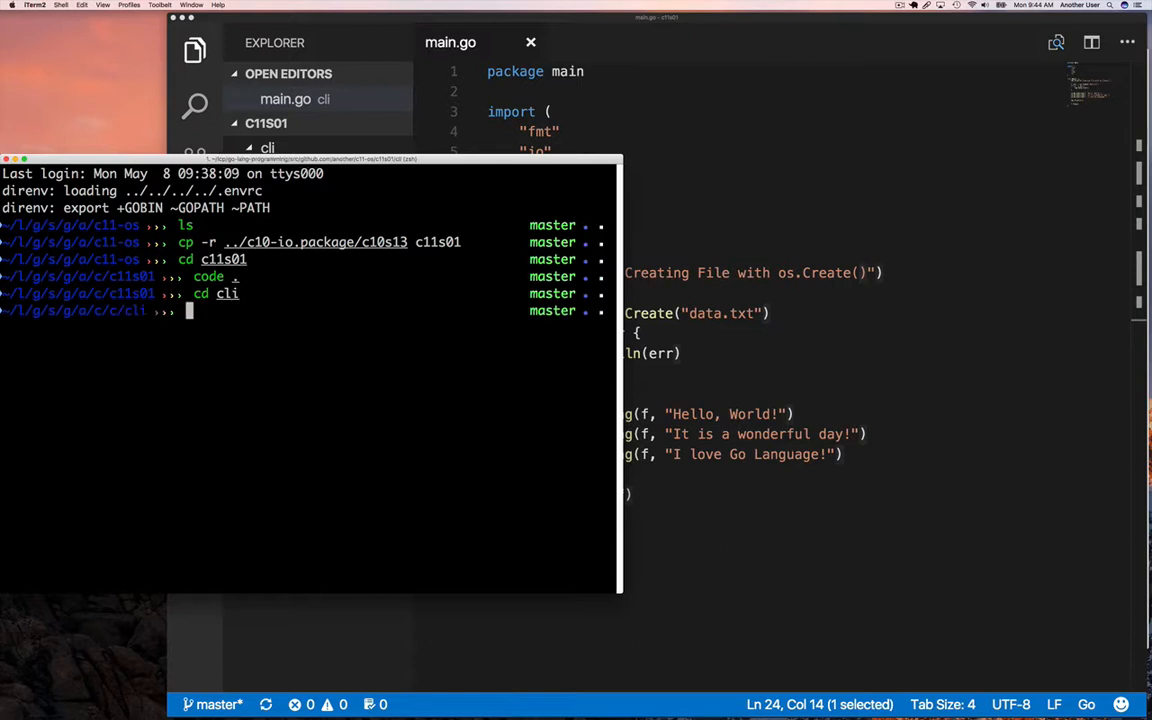
pyautogui.write('go run')
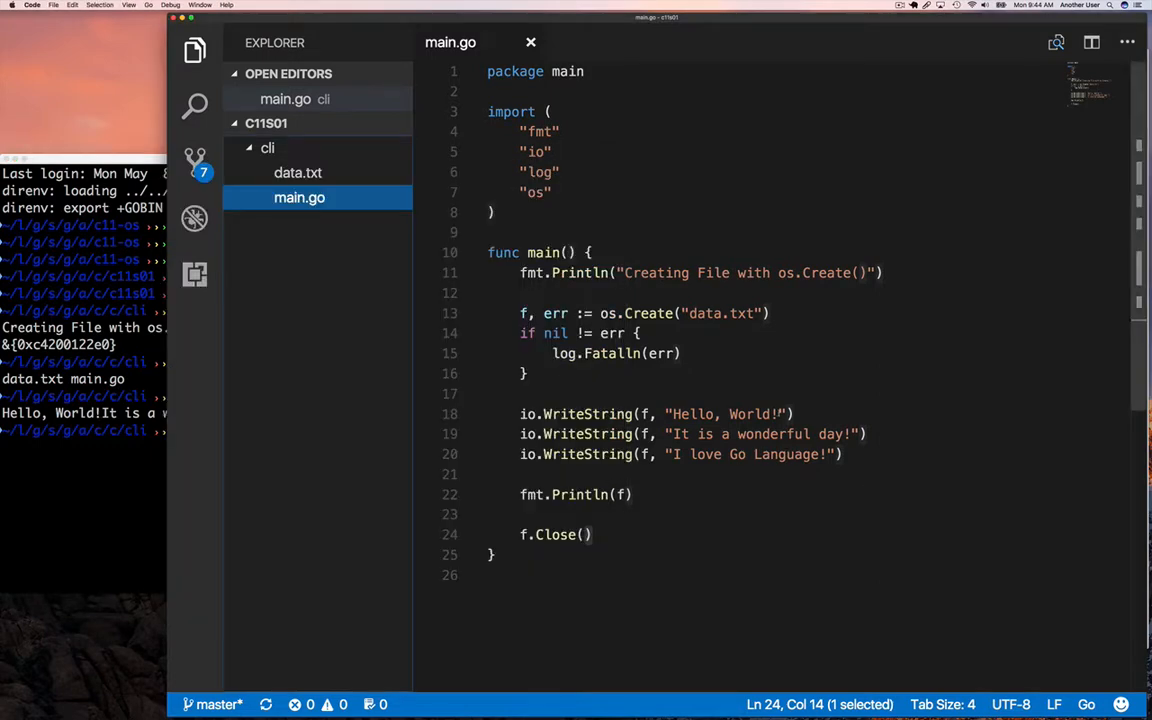
# Append \n to the written strings and list the folder contents with ls.
pyautogui.write('\\n')
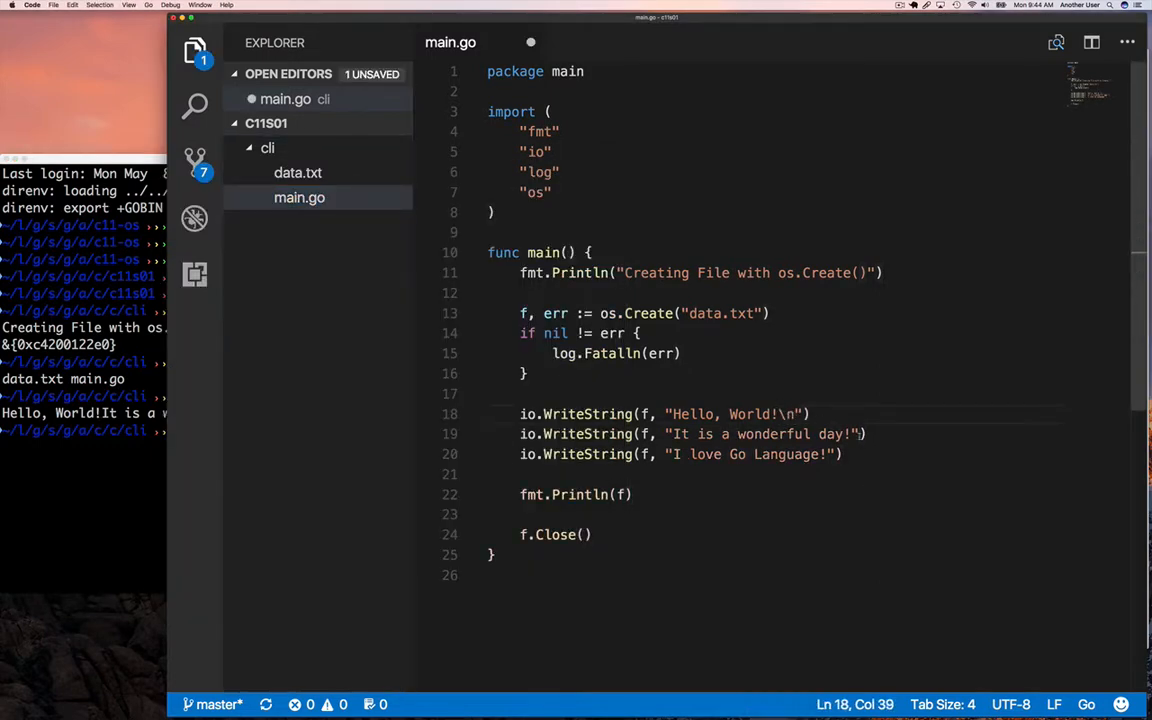
pyautogui.write('\\n')
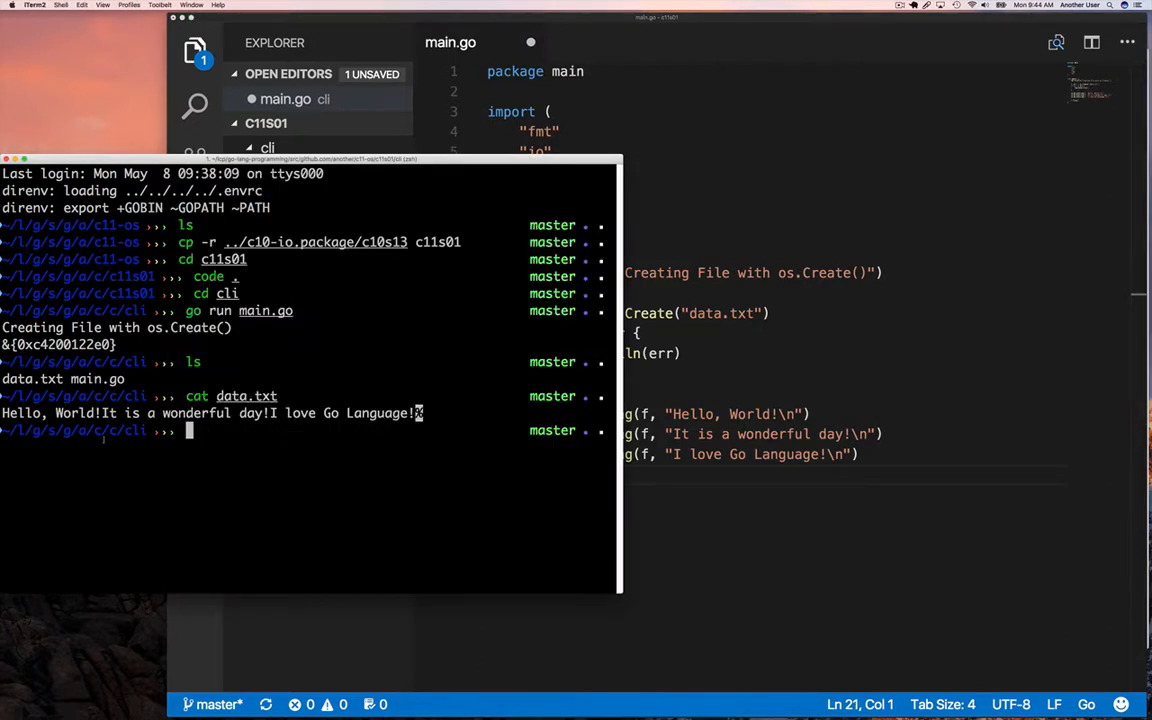
pyautogui.write('ls')
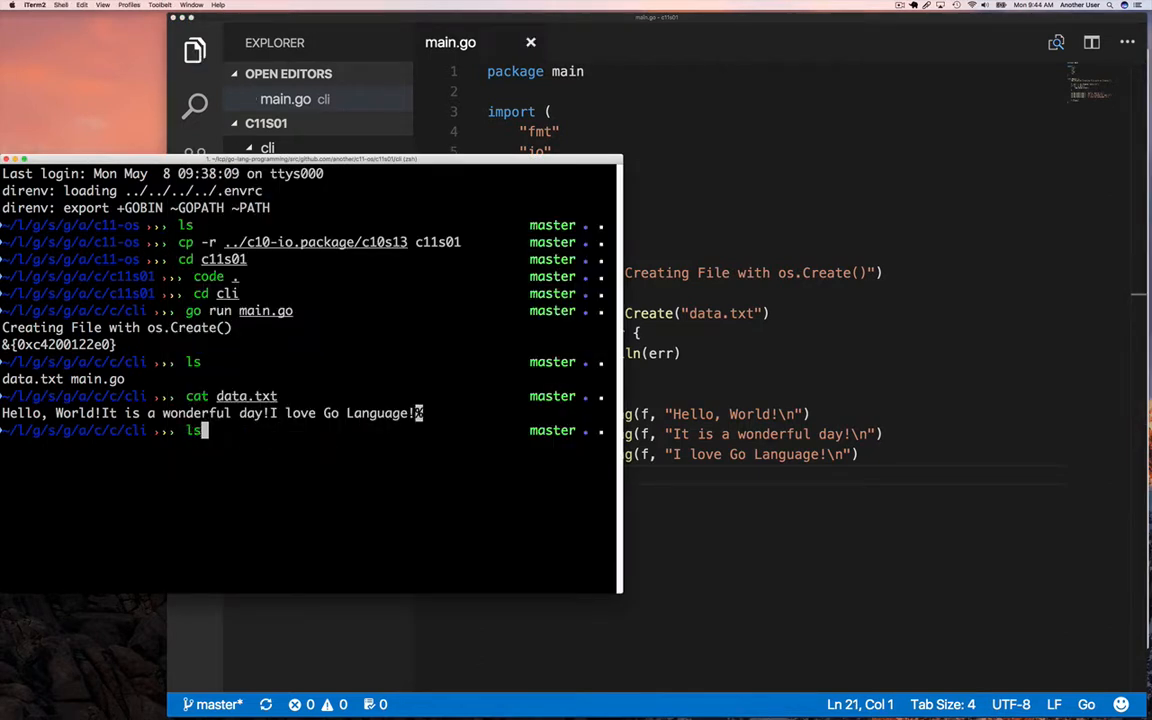